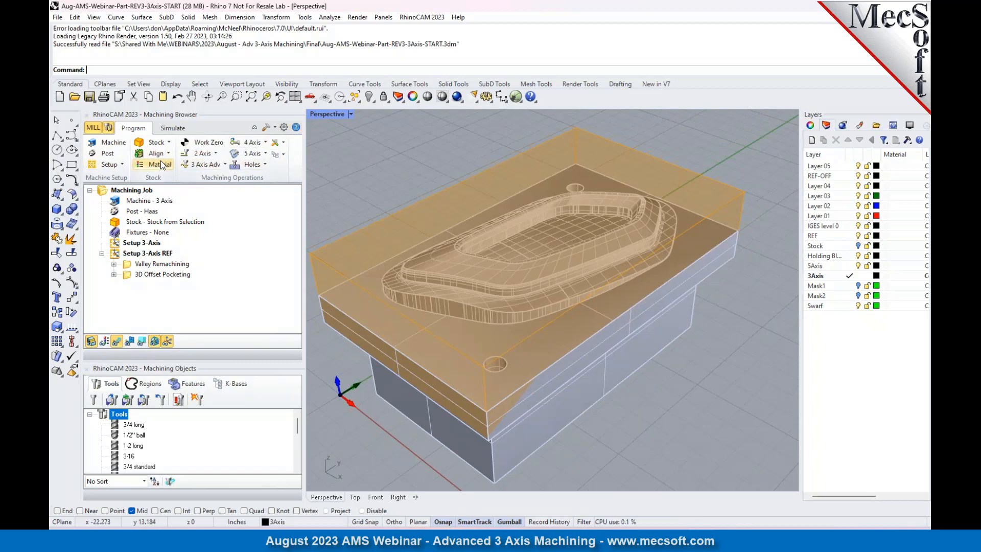
Orbit in on the bezel core from the front and make Setup 3-Axis active
{"action": "left_click", "coordinate": [250, 154]}
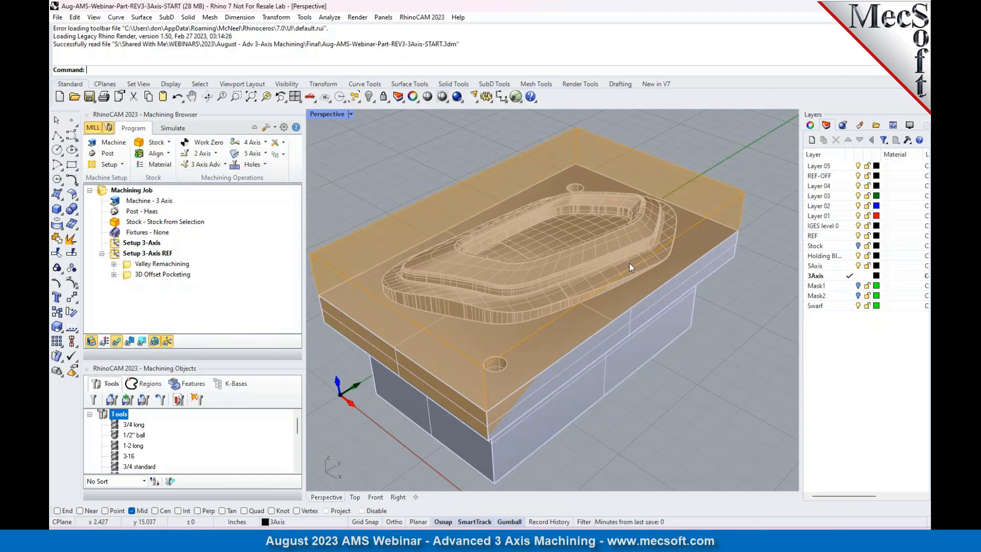
{"action": "left_click_drag", "start_coordinate": [625, 269], "coordinate": [707, 278]}
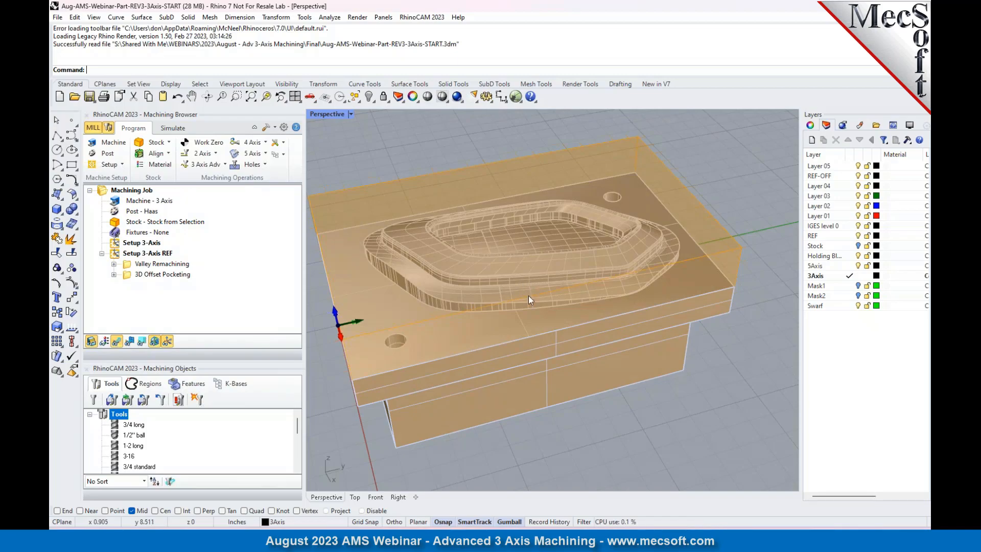
{"action": "left_click_drag", "start_coordinate": [528, 301], "coordinate": [491, 275]}
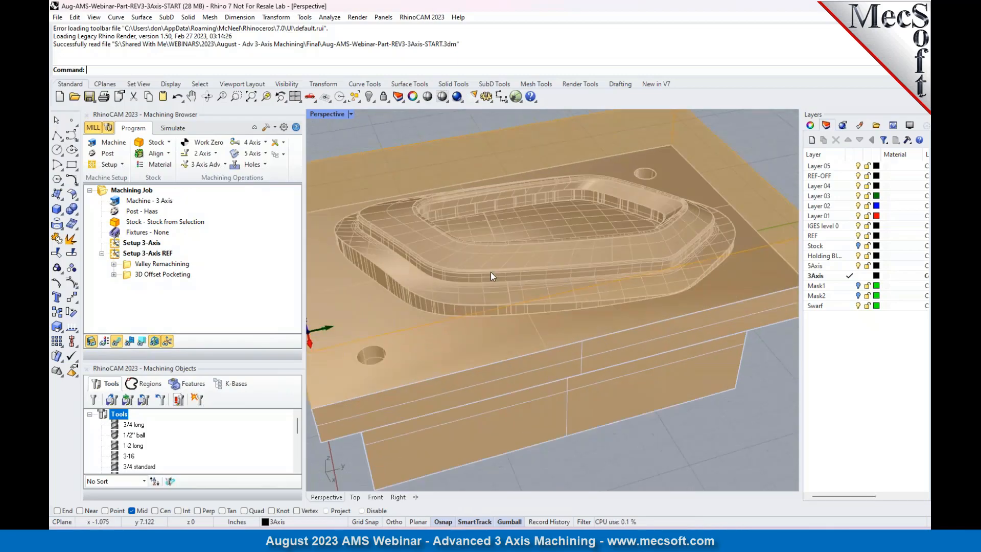
{"action": "scroll", "scroll_direction": "up", "scroll_amount": 3}
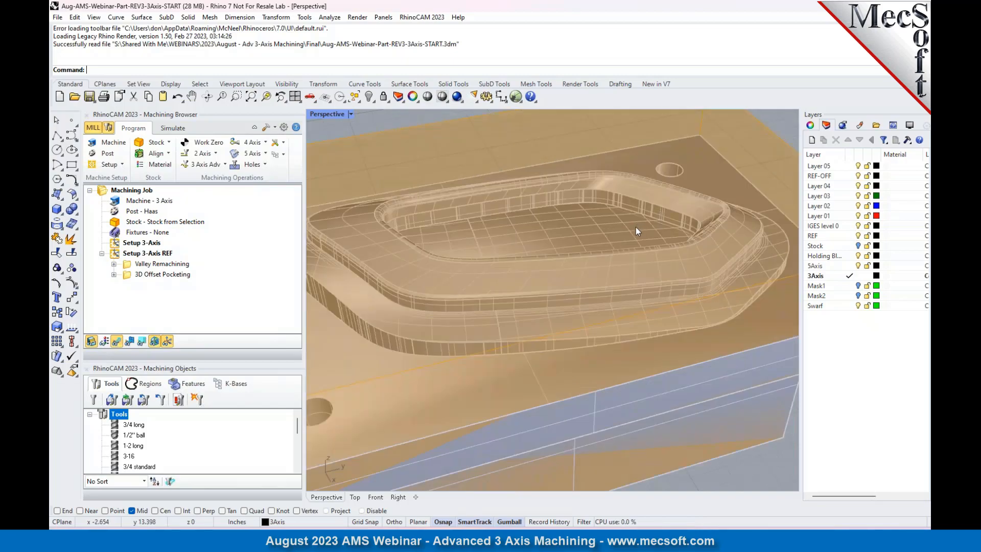
{"action": "mouse_move", "coordinate": [563, 298]}
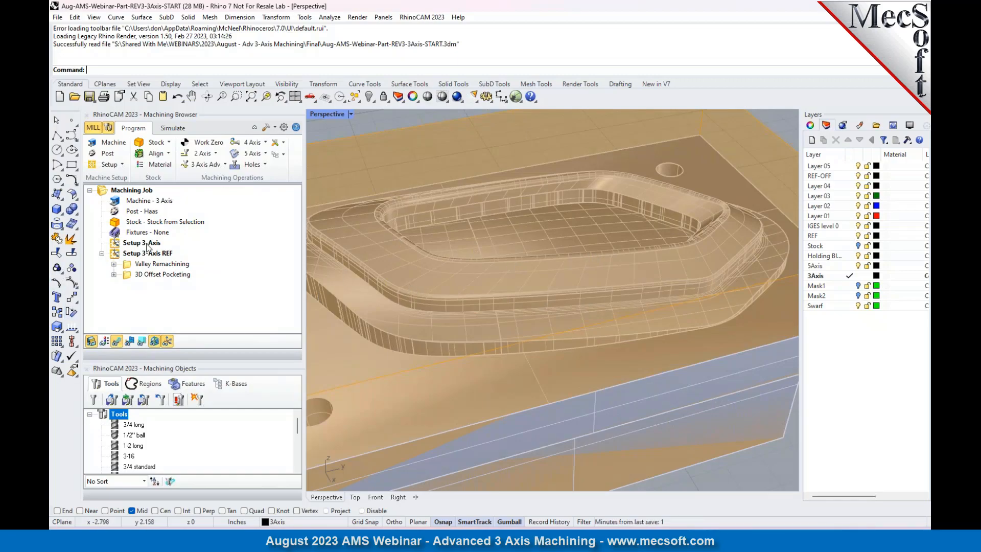
{"action": "left_click", "coordinate": [141, 243]}
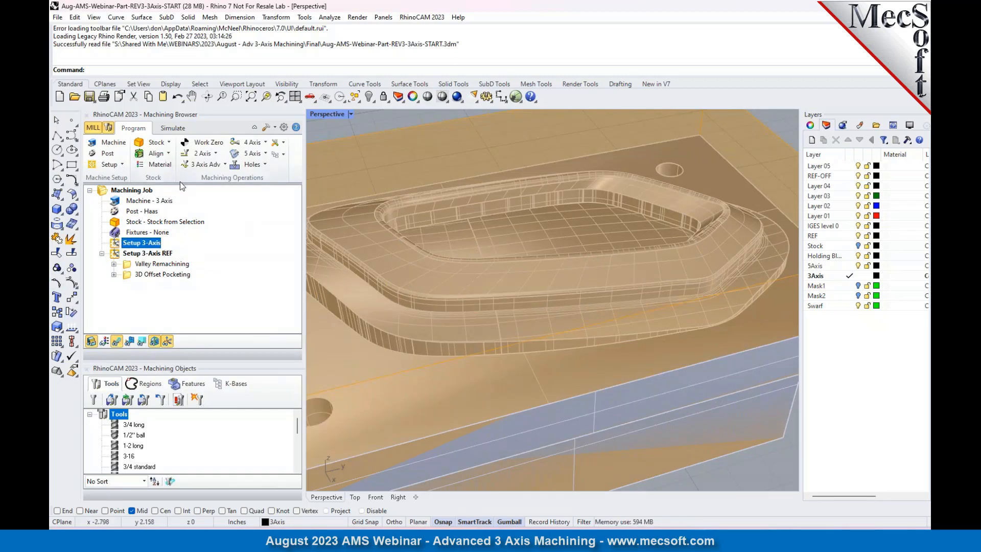
Create the stock from the selected rectangular block so it encloses the bezel core
{"action": "left_click", "coordinate": [155, 142]}
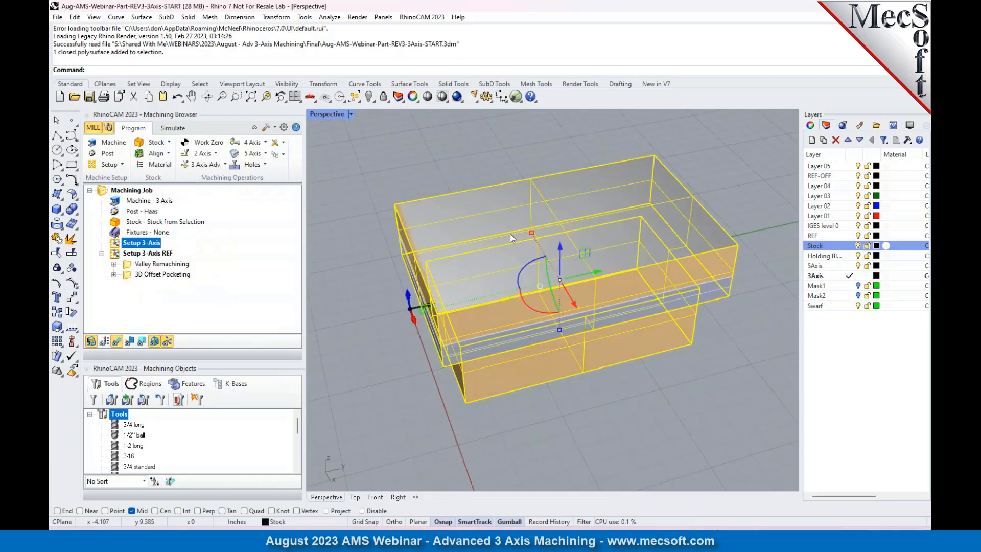
{"action": "left_click", "coordinate": [156, 142]}
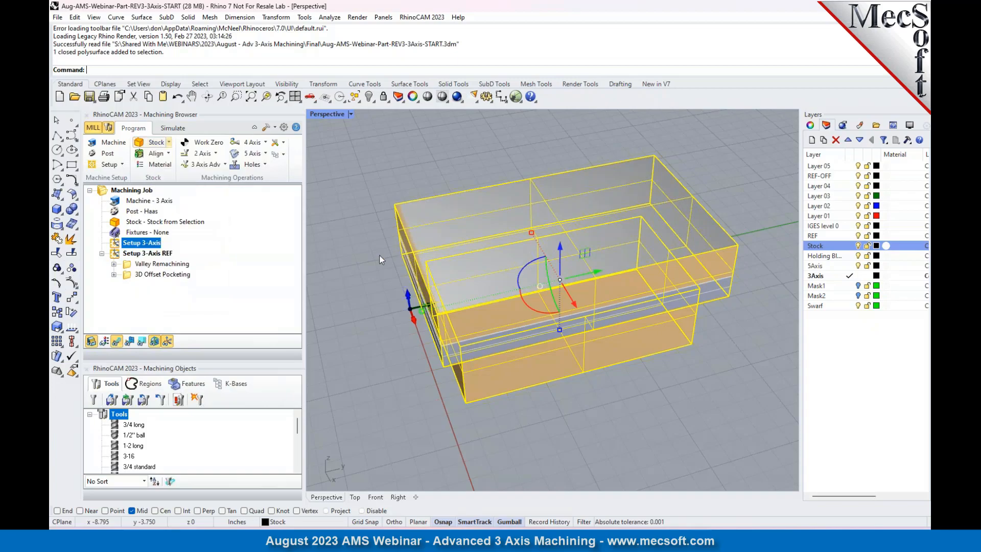
{"action": "left_click", "coordinate": [165, 222]}
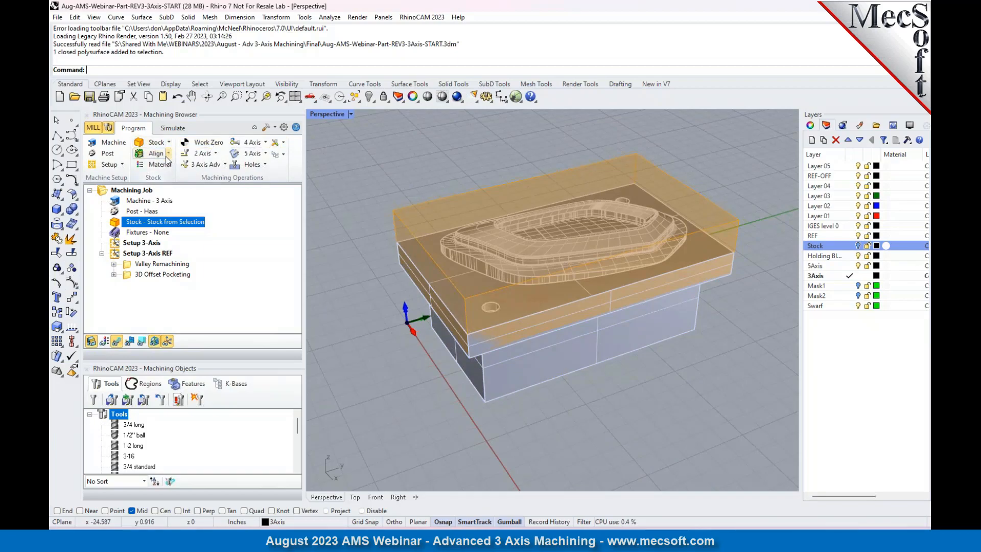
{"action": "mouse_move", "coordinate": [616, 241]}
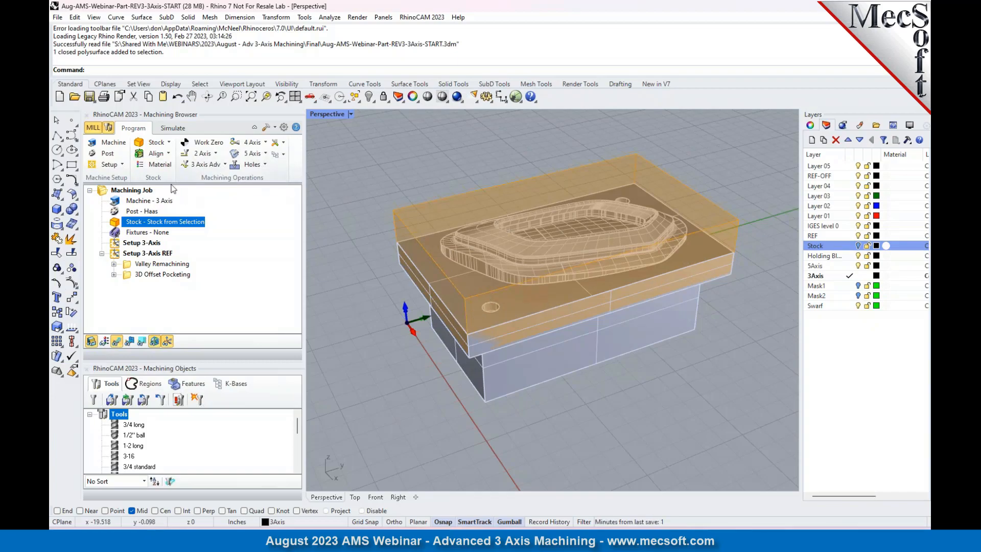
{"action": "left_click", "coordinate": [159, 164]}
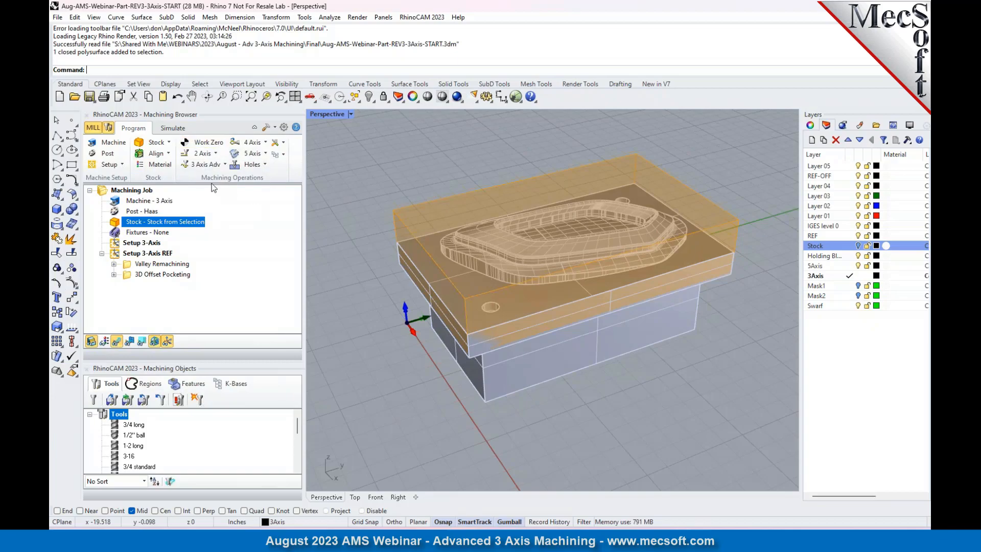
Generate a work zero set to the stock box at highest Z, south-west corner
{"action": "left_click", "coordinate": [209, 142]}
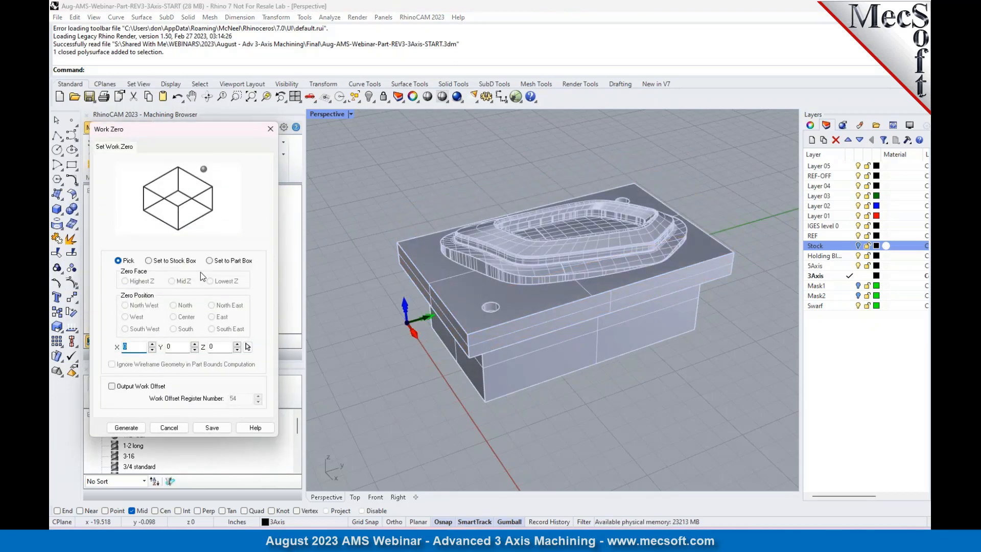
{"action": "left_click", "coordinate": [149, 260]}
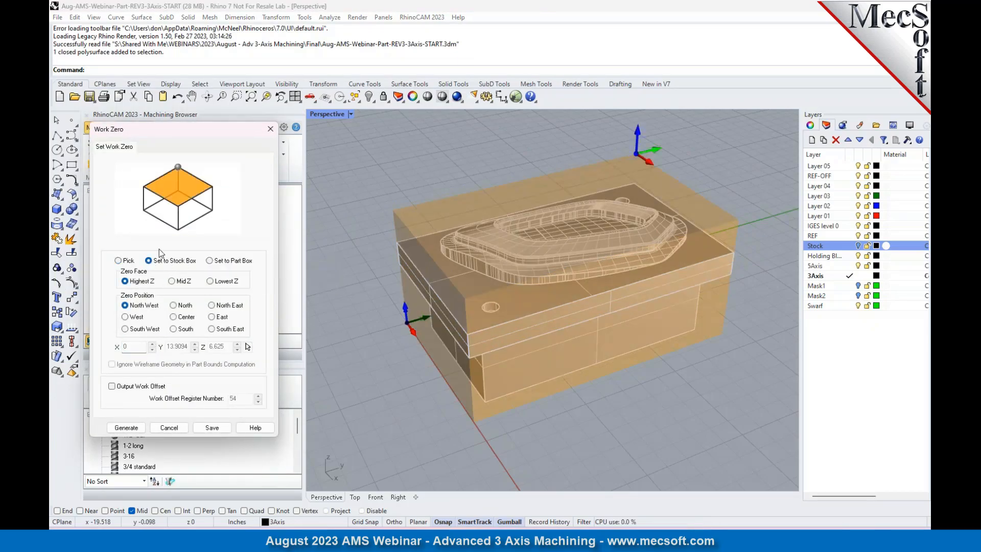
{"action": "mouse_move", "coordinate": [268, 291]}
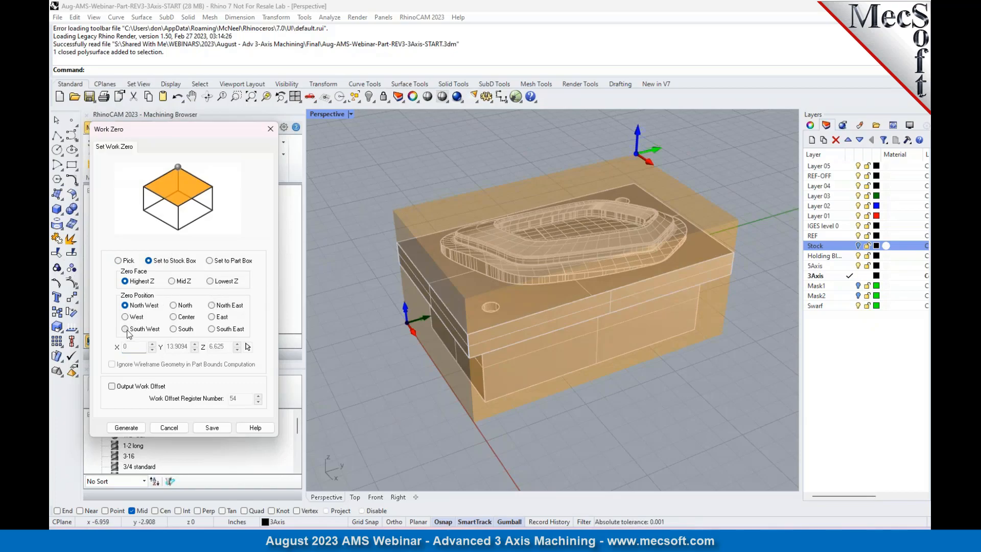
{"action": "left_click", "coordinate": [125, 328]}
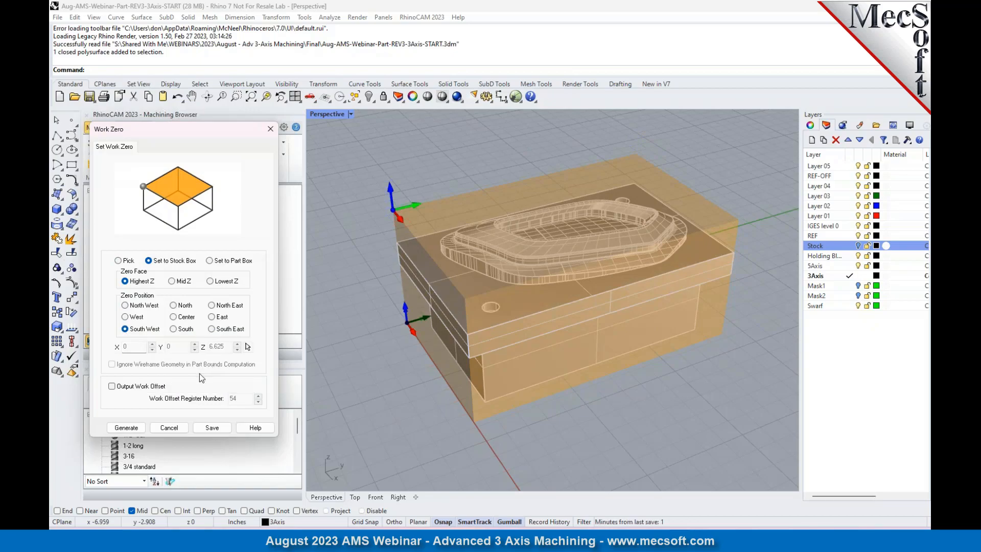
{"action": "left_click", "coordinate": [125, 427]}
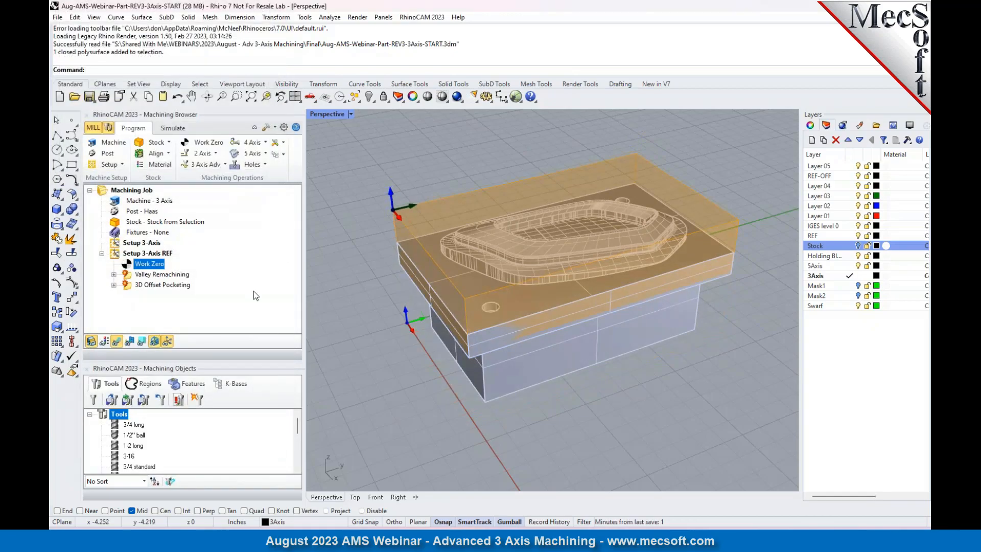
{"action": "mouse_move", "coordinate": [168, 217]}
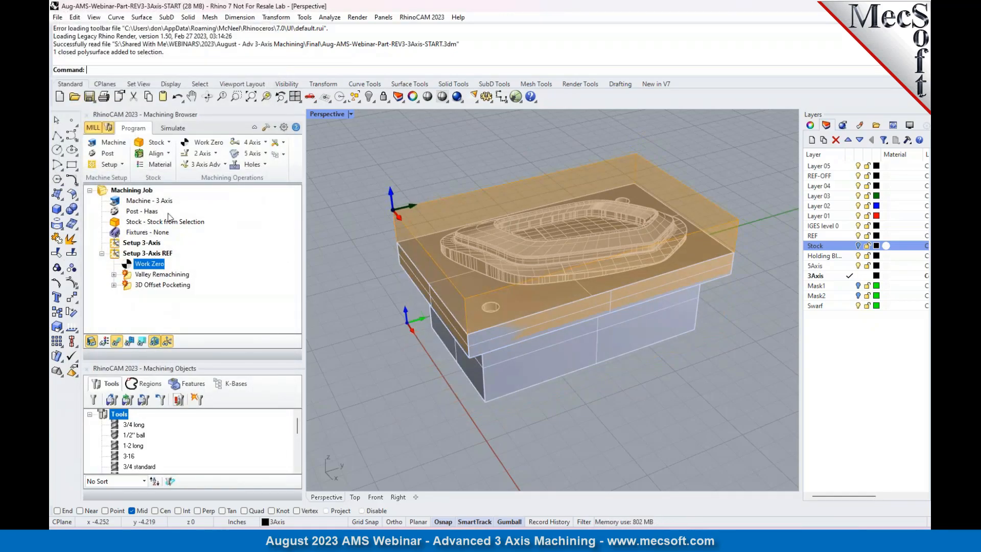
Move the Work Zero item from Setup 3-Axis REF under Setup 3-Axis in the browser tree
{"action": "left_click", "coordinate": [147, 253]}
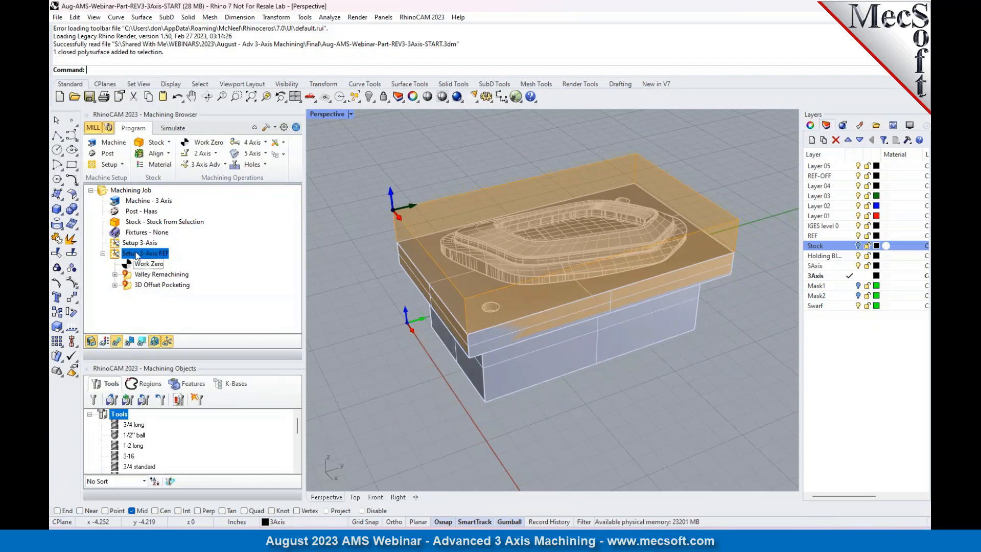
{"action": "left_click", "coordinate": [148, 253]}
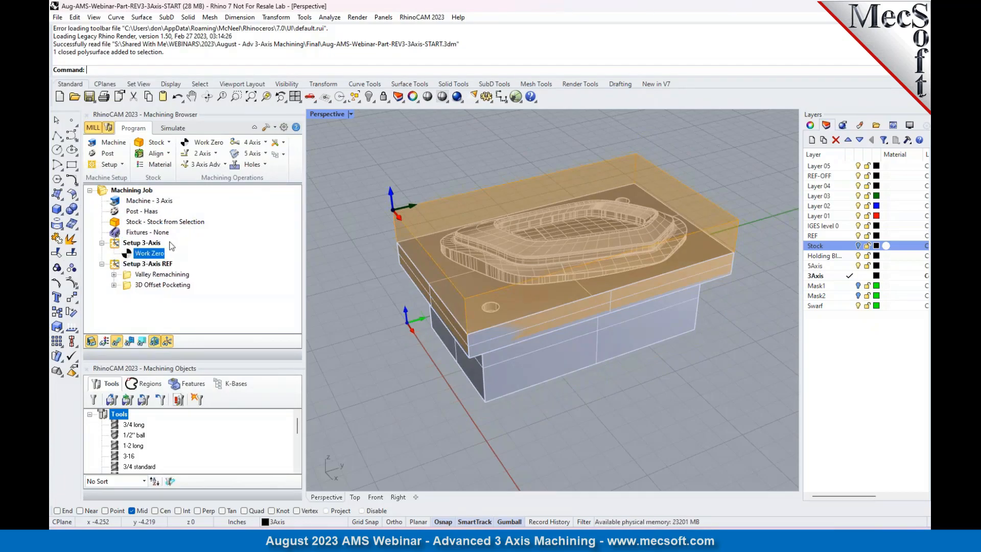
{"action": "left_click", "coordinate": [147, 263]}
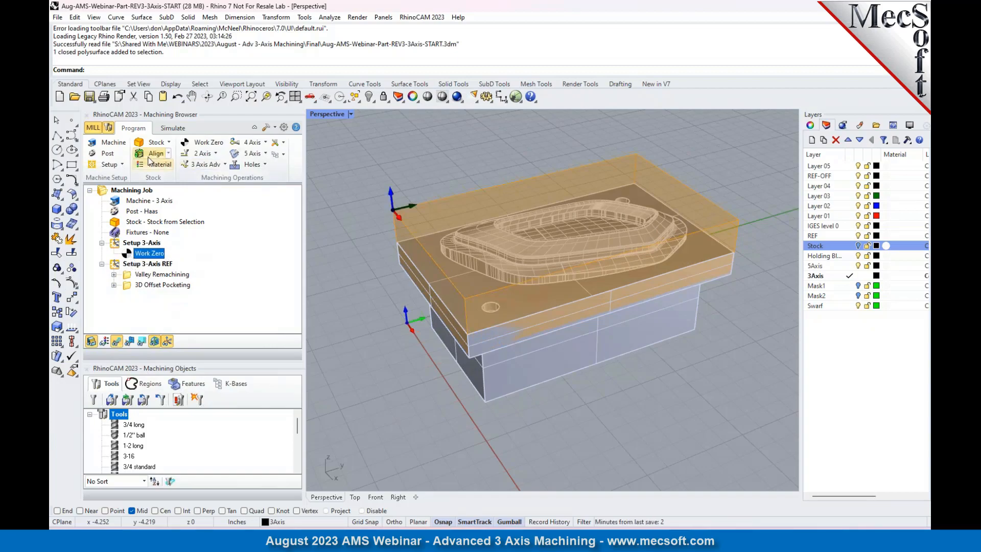
Start a Horizontal Roughing operation with the 3/4 long tool and review feeds and clearance plane
{"action": "left_click", "coordinate": [202, 163]}
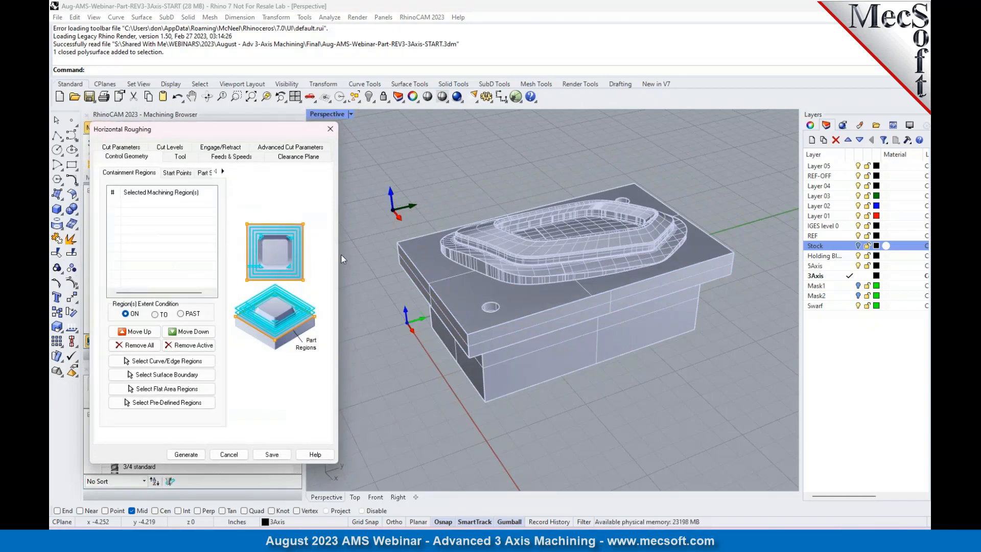
{"action": "mouse_move", "coordinate": [406, 263]}
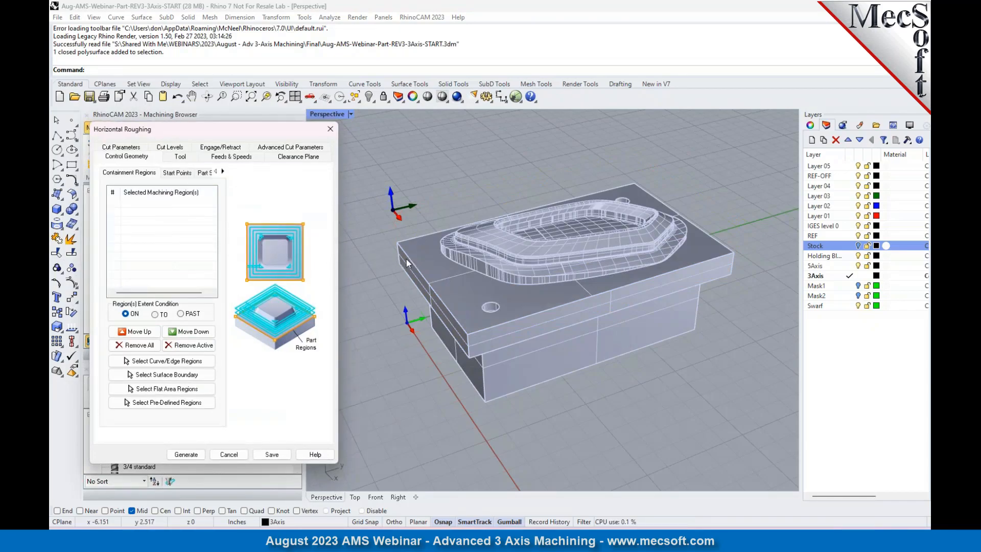
{"action": "mouse_move", "coordinate": [439, 224]}
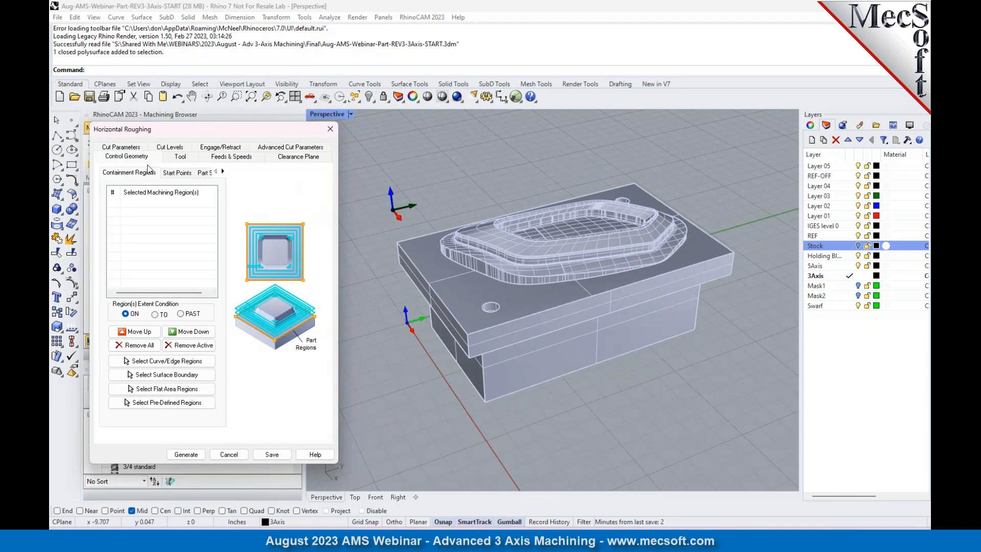
{"action": "left_click", "coordinate": [180, 156]}
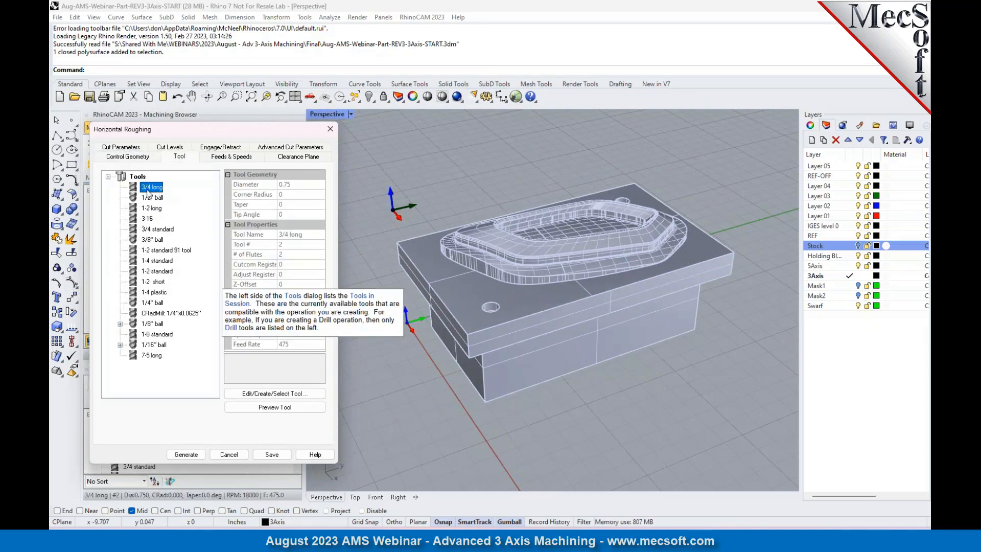
{"action": "left_click", "coordinate": [230, 157]}
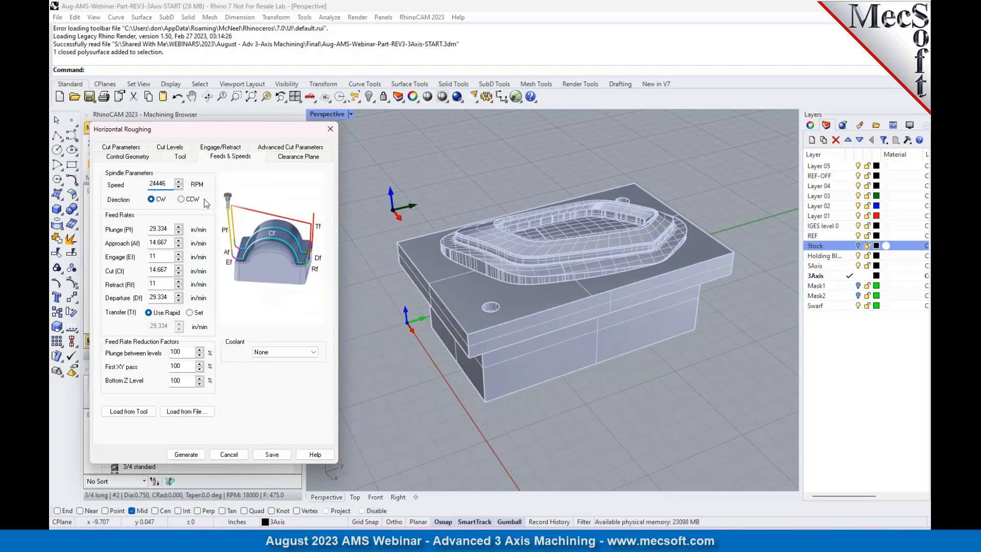
{"action": "left_click", "coordinate": [297, 157]}
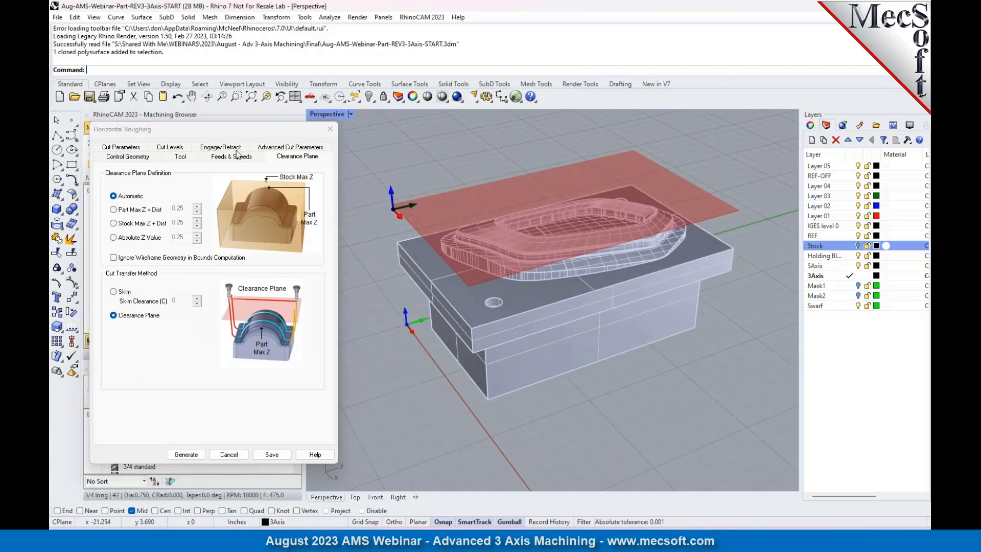
Set cut parameters to 0.01 tolerances and 0.025 stock, then review cut levels and advanced settings
{"action": "left_click", "coordinate": [121, 155]}
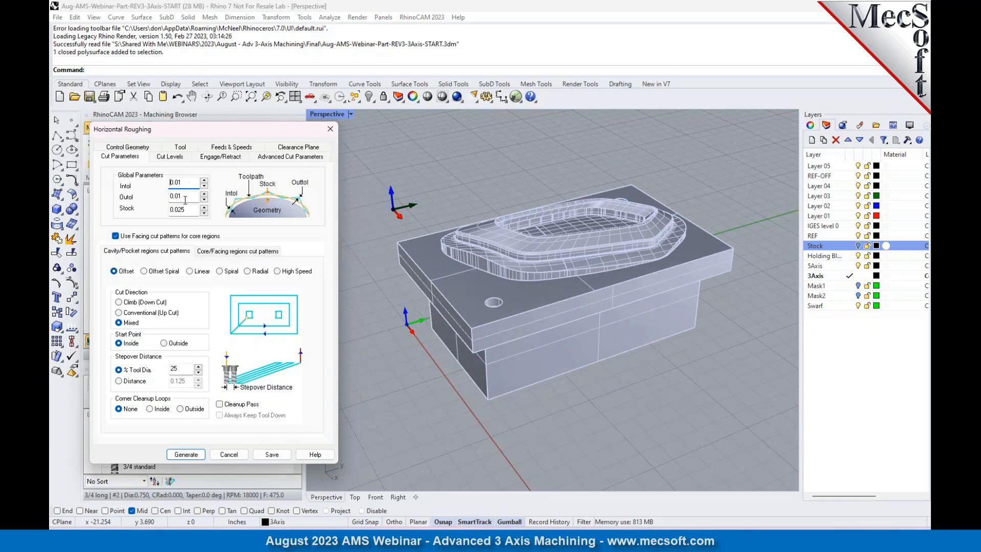
{"action": "left_click", "coordinate": [181, 208]}
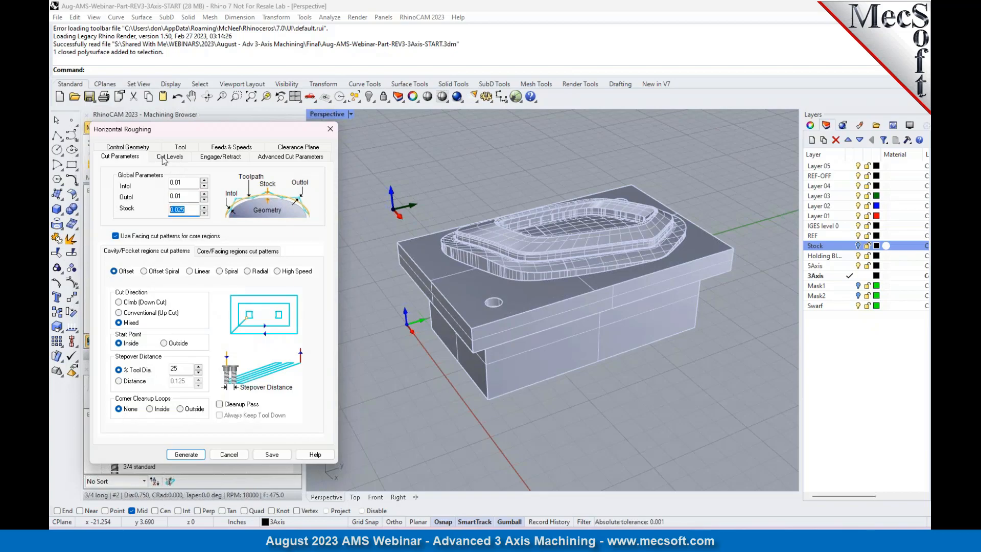
{"action": "left_click", "coordinate": [169, 157]}
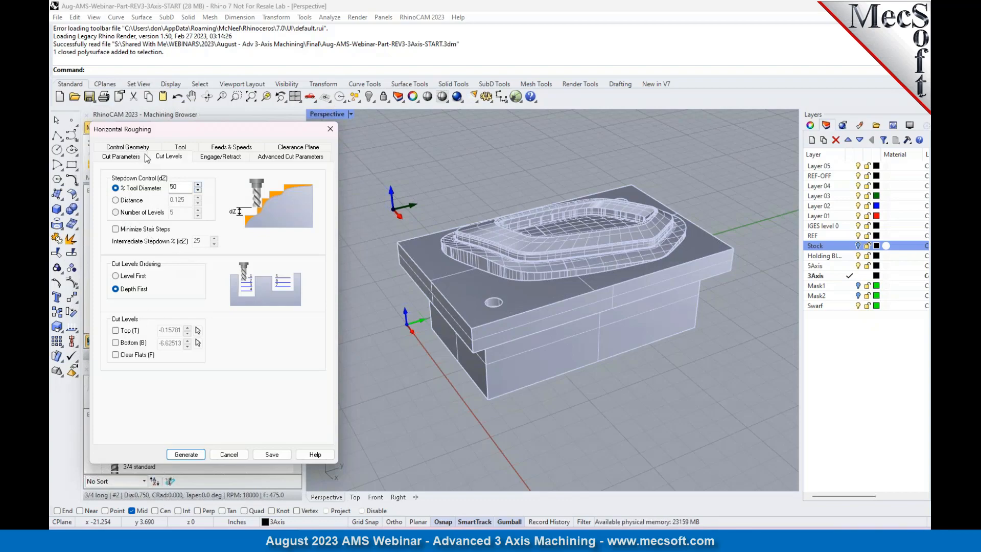
{"action": "left_click", "coordinate": [290, 155]}
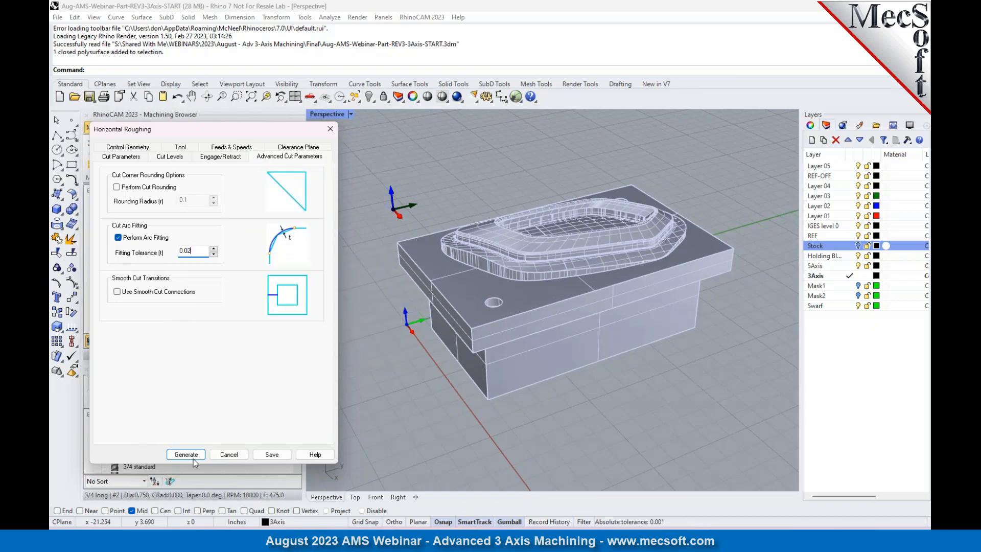
Generate the horizontal roughing toolpath with arc fitting kept at 0.02 tolerance
{"action": "left_click", "coordinate": [185, 454]}
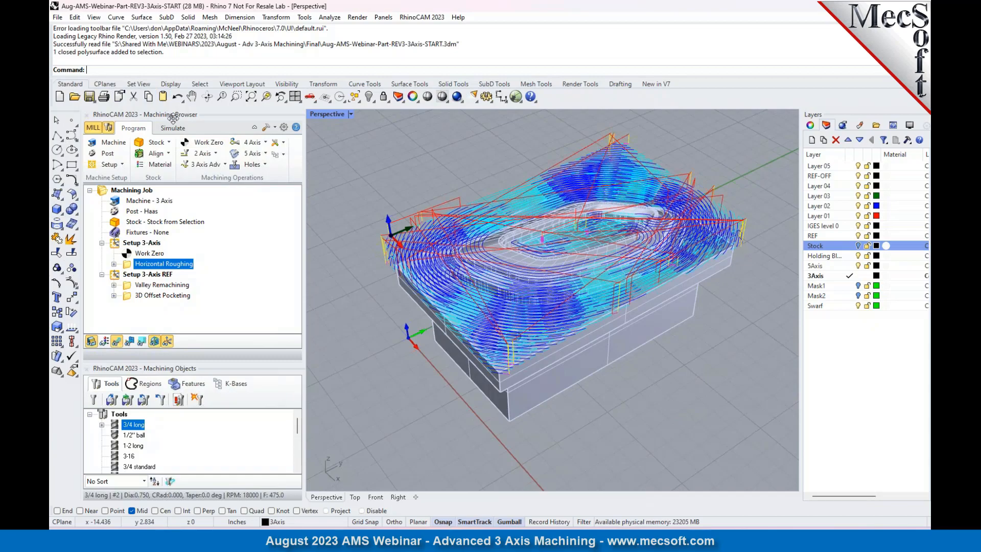
Play the horizontal roughing simulation on the orange stock and return to the Program view
{"action": "left_click", "coordinate": [172, 128]}
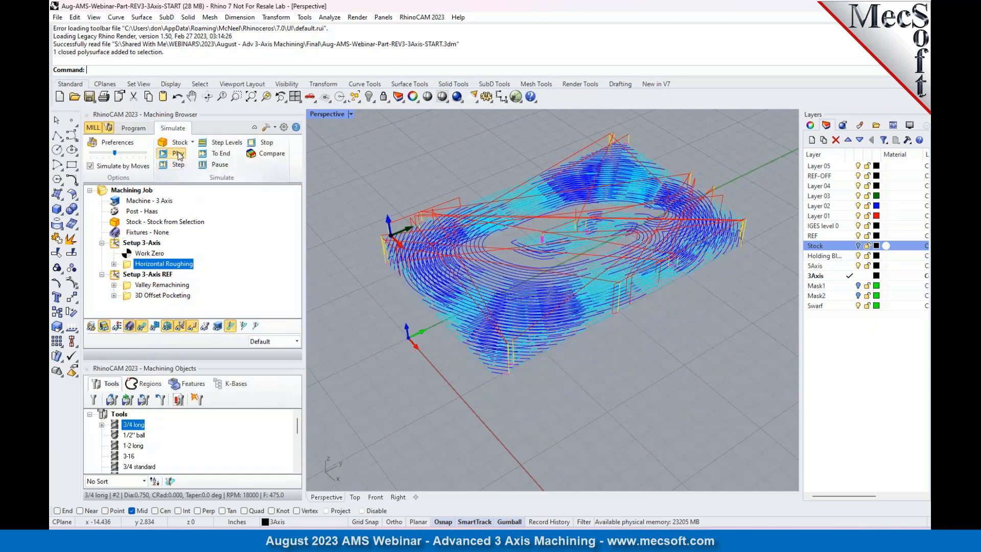
{"action": "left_click", "coordinate": [178, 153]}
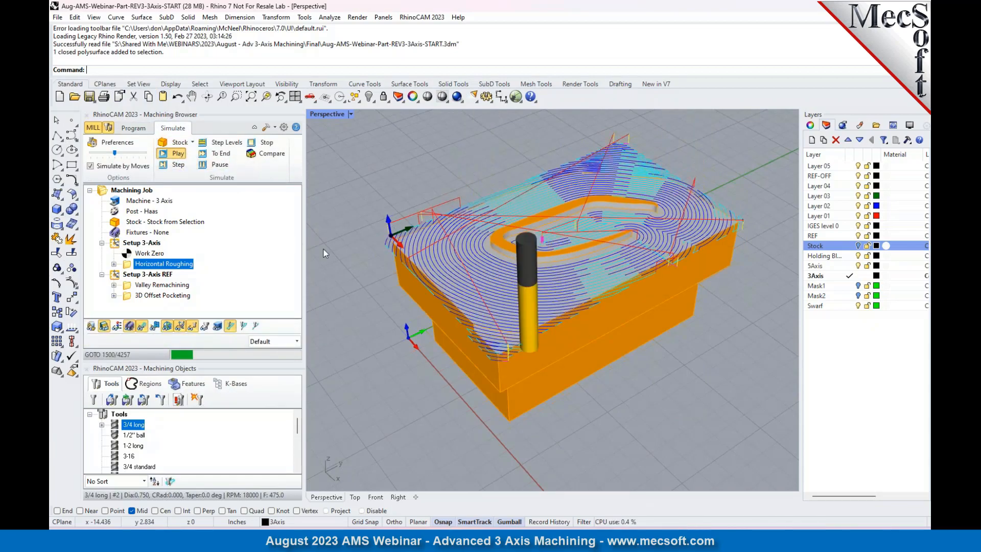
{"action": "left_click", "coordinate": [177, 154]}
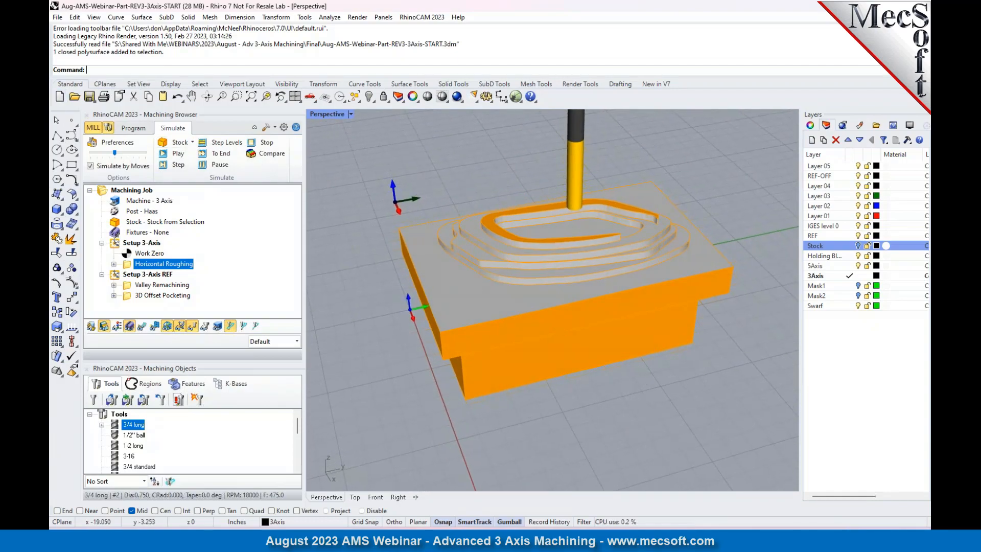
{"action": "left_click", "coordinate": [133, 128]}
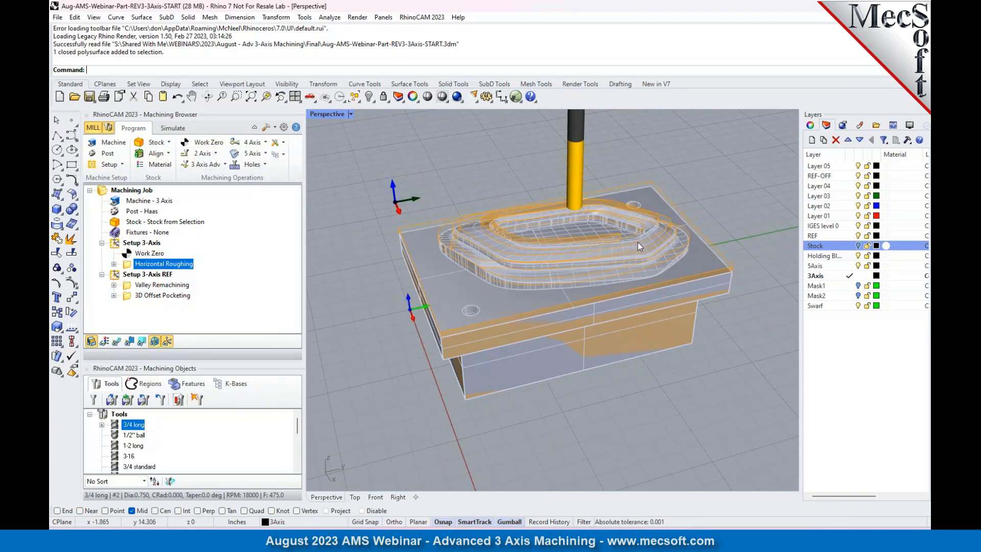
{"action": "mouse_move", "coordinate": [637, 246]}
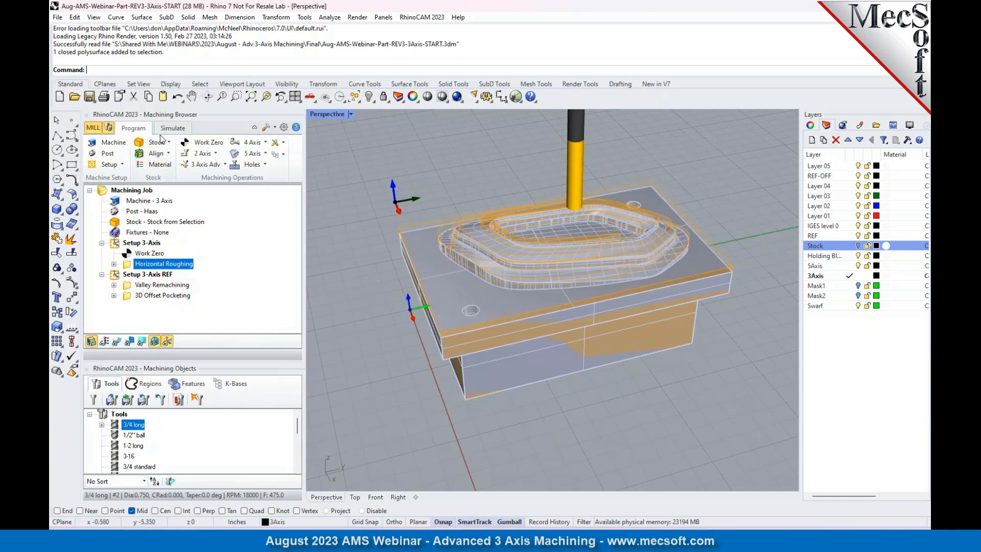
Start a Horizontal Re-Roughing operation using the half-inch 1-2 long tool
{"action": "left_click", "coordinate": [201, 164]}
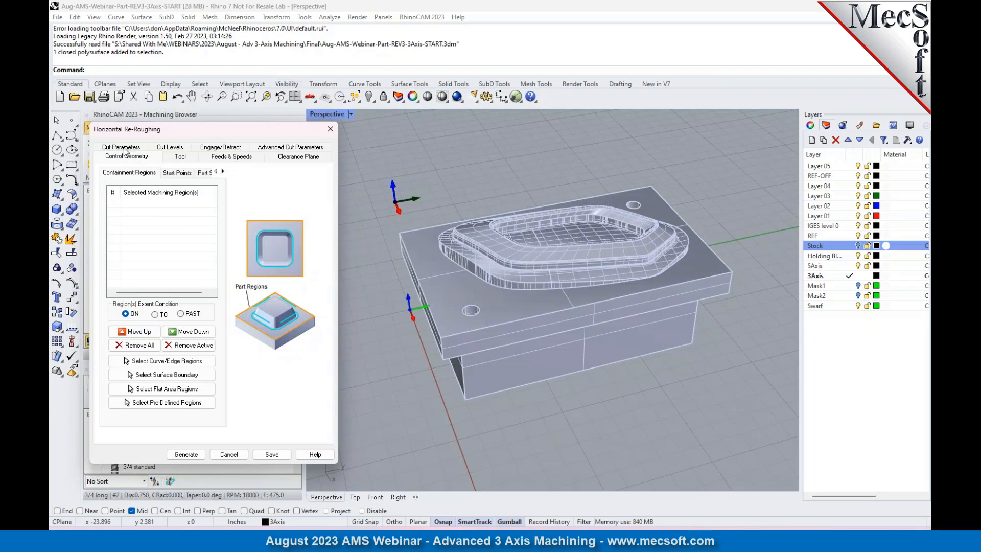
{"action": "left_click", "coordinate": [180, 155]}
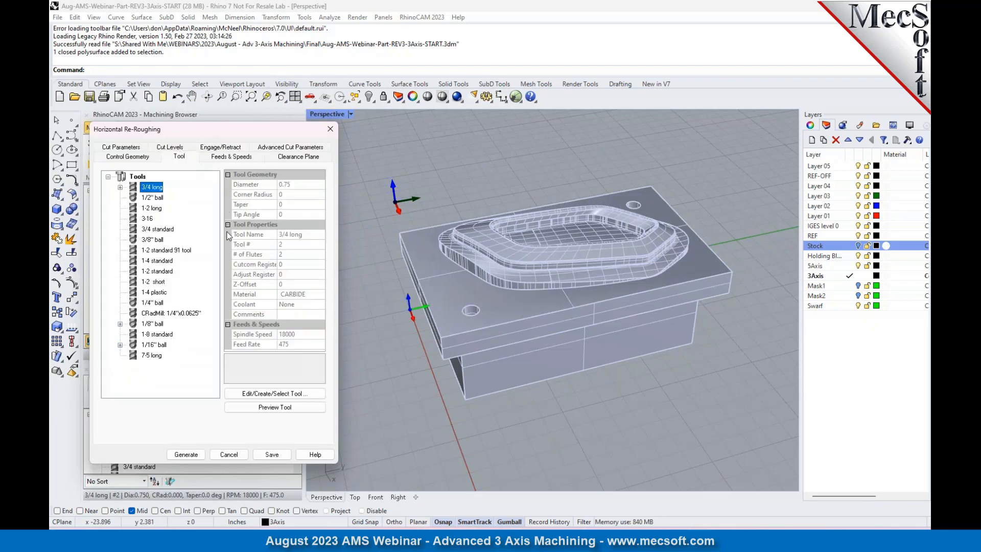
{"action": "left_click", "coordinate": [151, 208]}
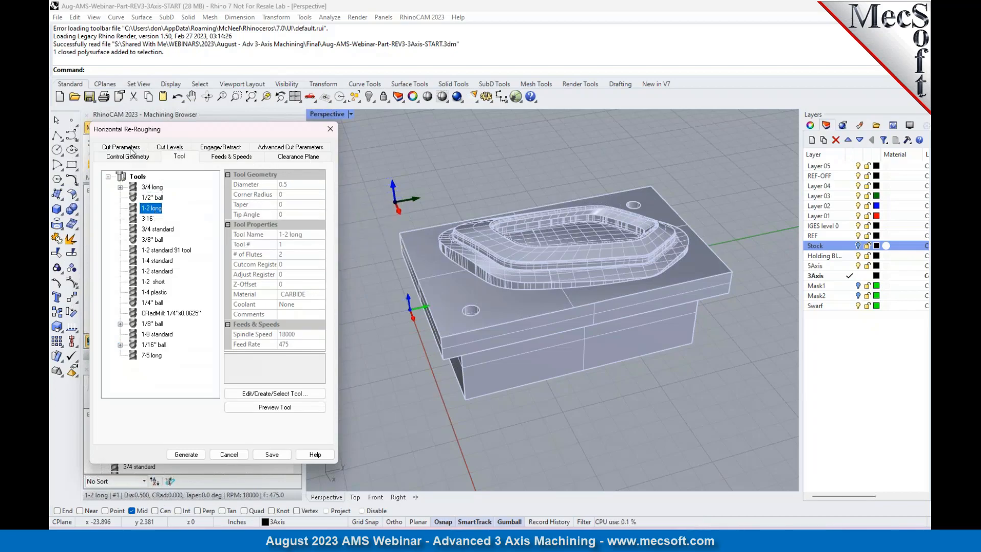
{"action": "left_click", "coordinate": [120, 155]}
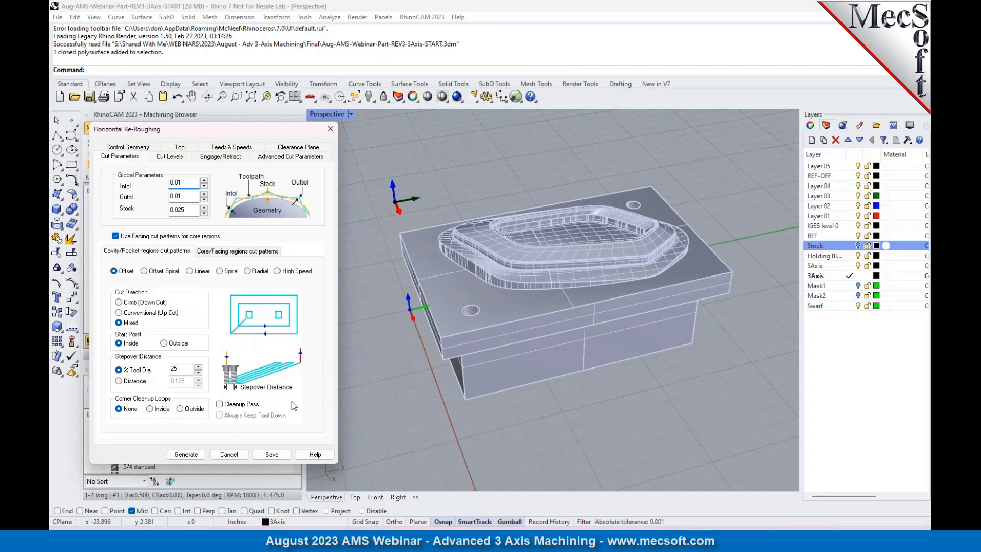
Set the re-roughing arc fitting tolerance to 0.02 and generate its toolpath
{"action": "left_click", "coordinate": [168, 157]}
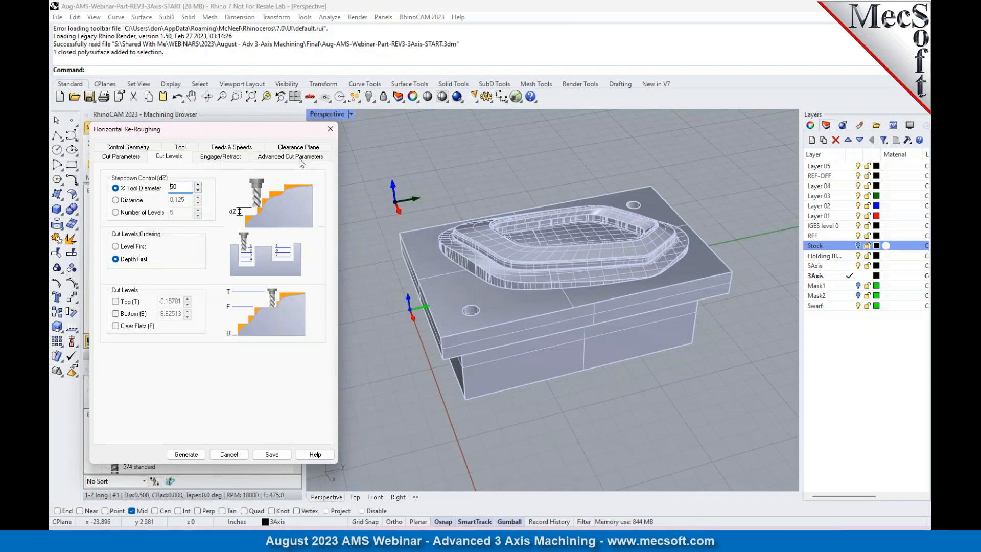
{"action": "left_click", "coordinate": [289, 156]}
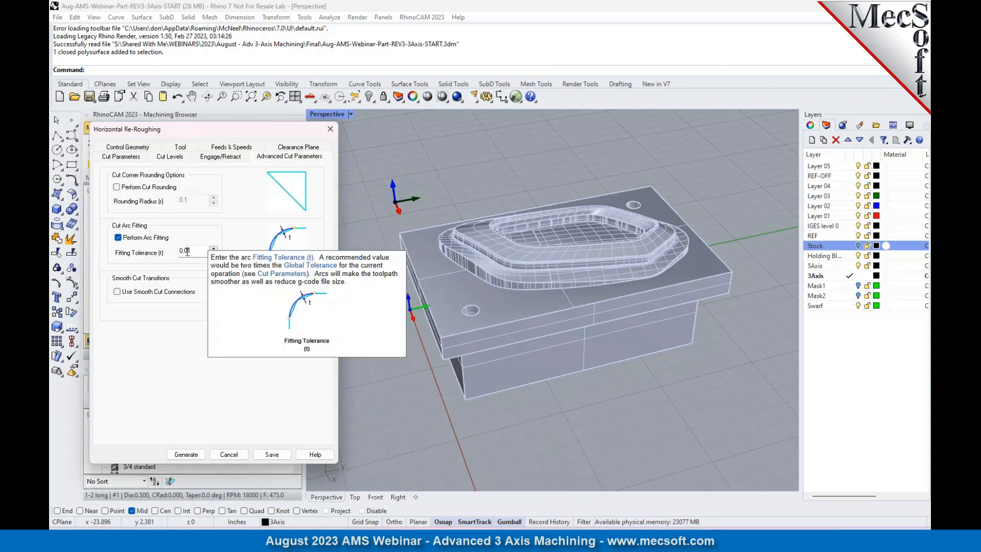
{"action": "type", "text": "0.02"}
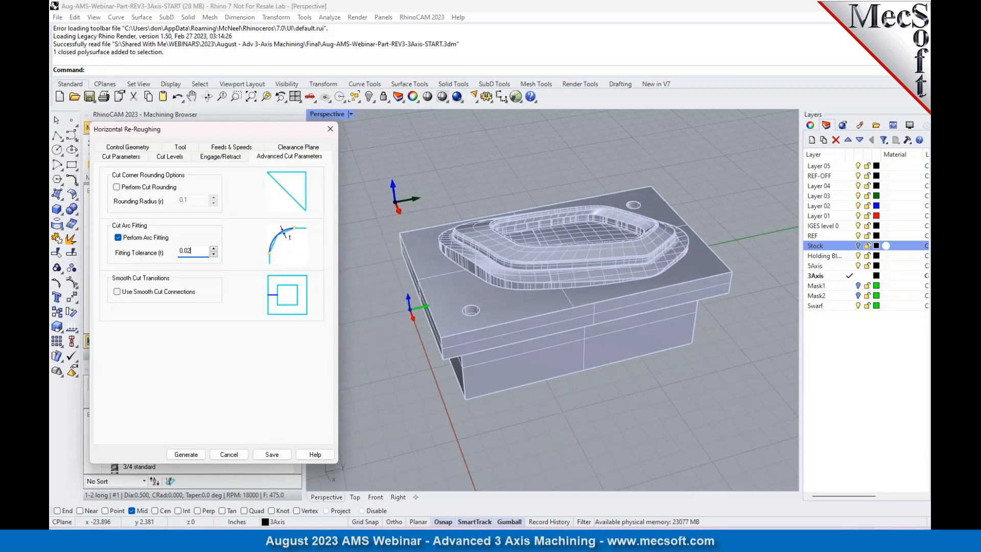
{"action": "left_click", "coordinate": [186, 453]}
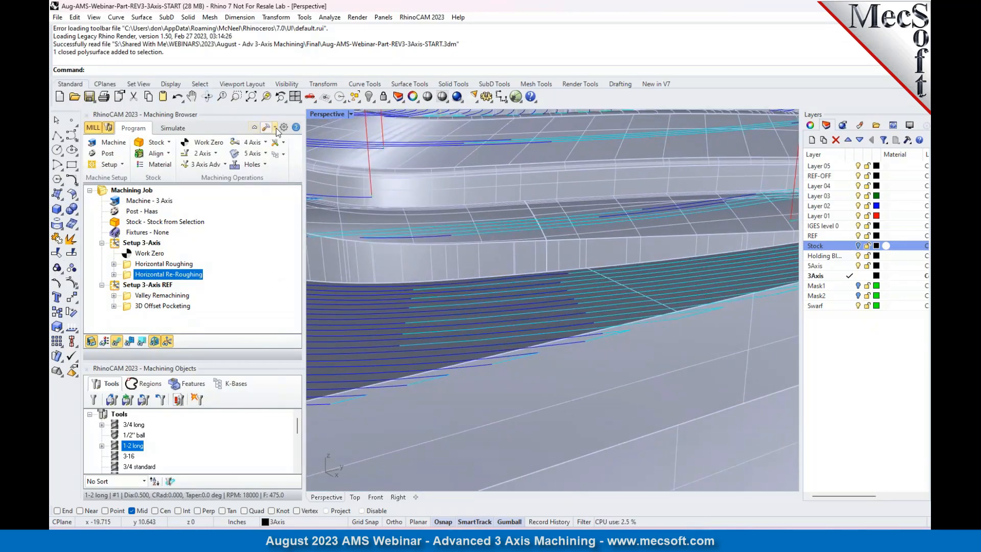
Confirm a toolpath display thickness of 2 in the Toolpath preferences
{"action": "left_click", "coordinate": [283, 128]}
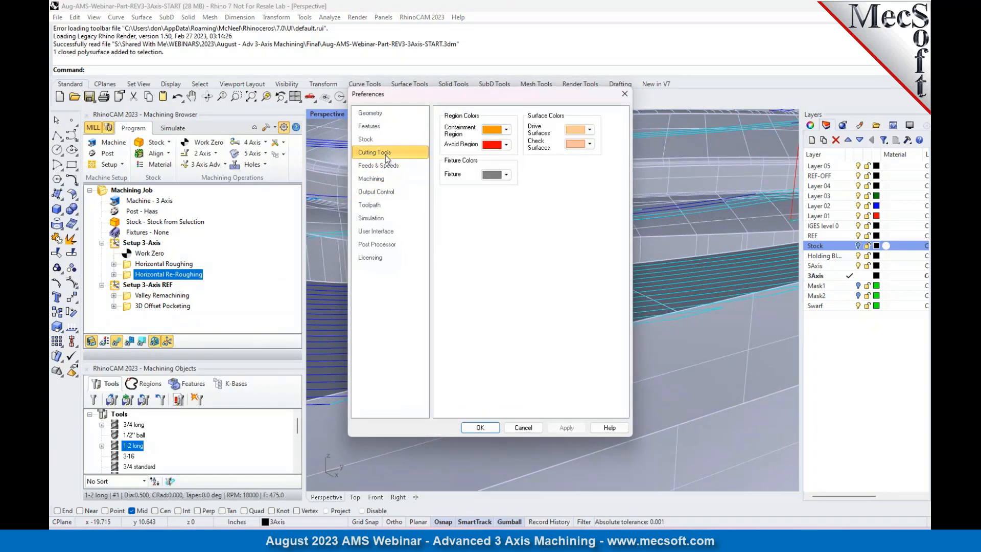
{"action": "left_click", "coordinate": [369, 205]}
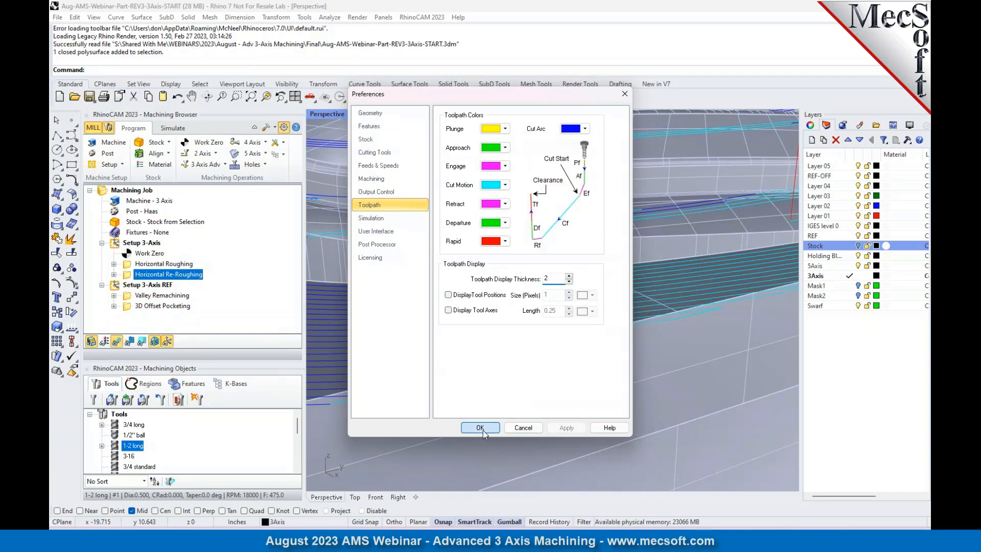
{"action": "left_click", "coordinate": [481, 427]}
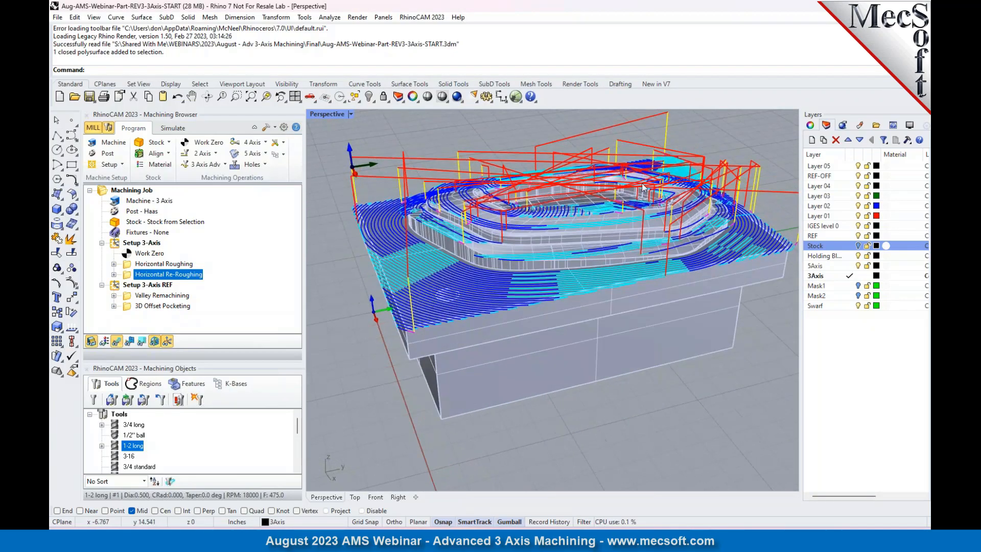
Play the horizontal re-roughing simulation cutting the orange stock
{"action": "left_click", "coordinate": [173, 128]}
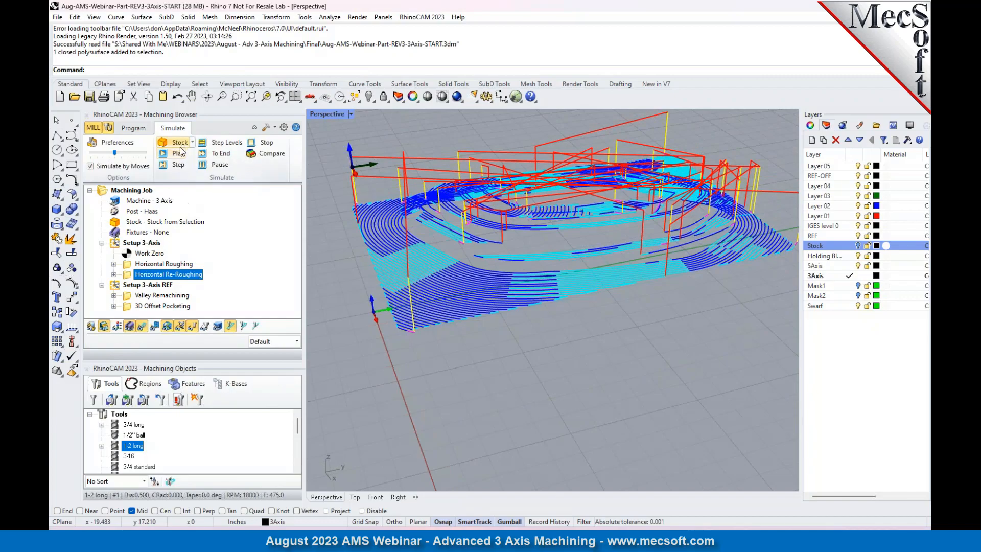
{"action": "left_click", "coordinate": [178, 153]}
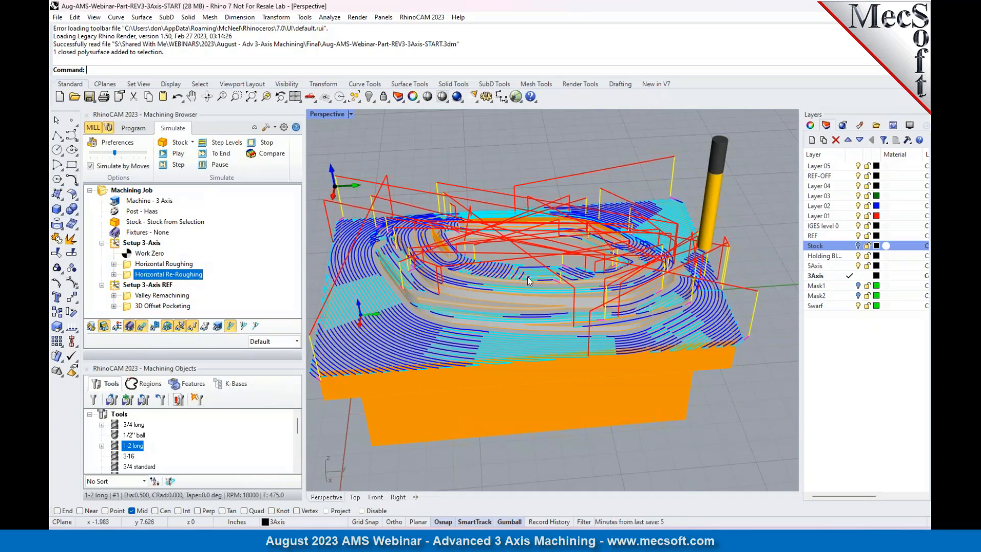
{"action": "mouse_move", "coordinate": [615, 268]}
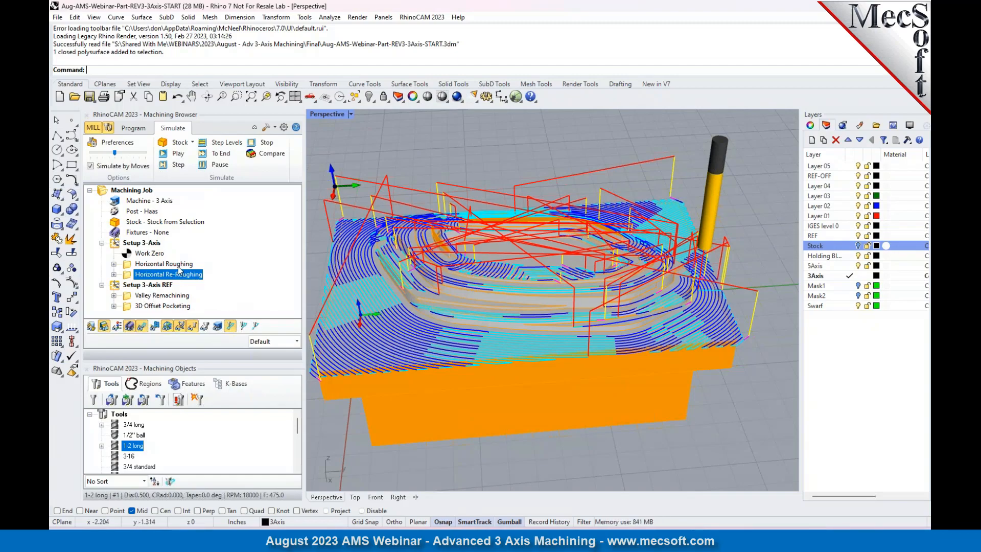
{"action": "mouse_move", "coordinate": [645, 283]}
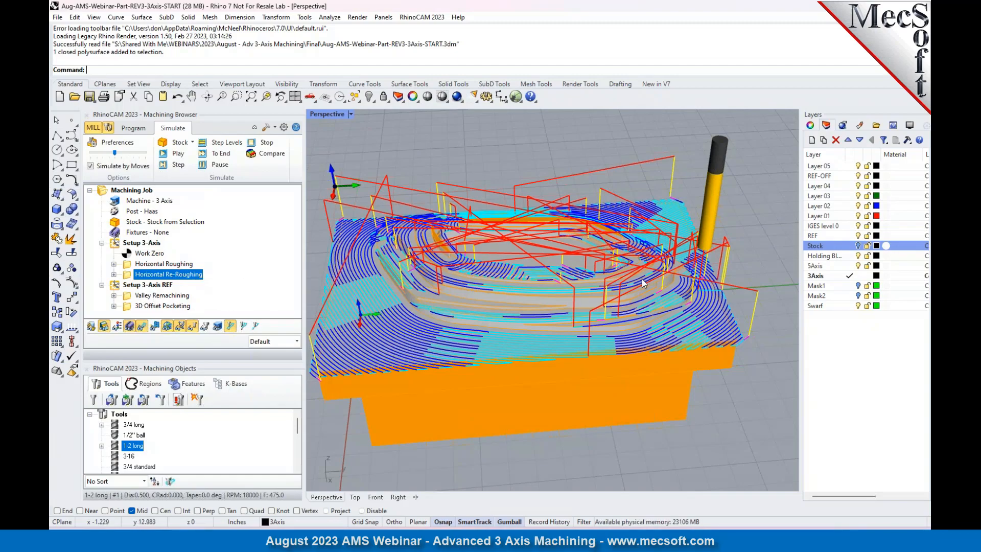